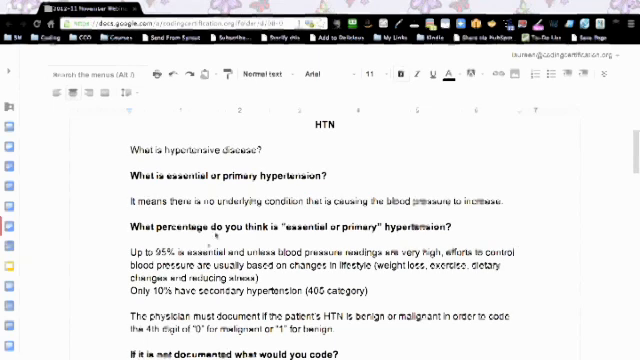
scroll(down, 3)
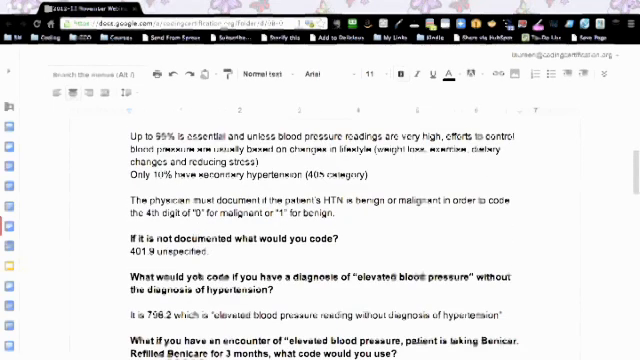
scroll(down, 3)
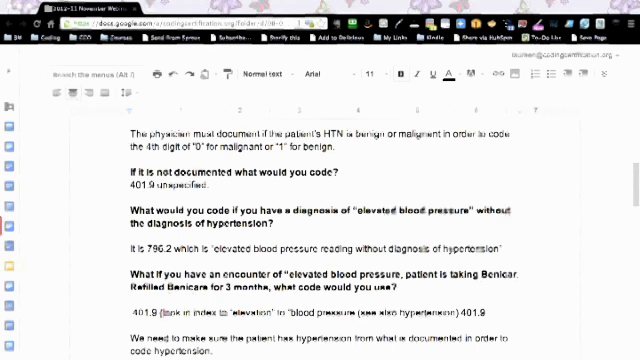
scroll(down, 3)
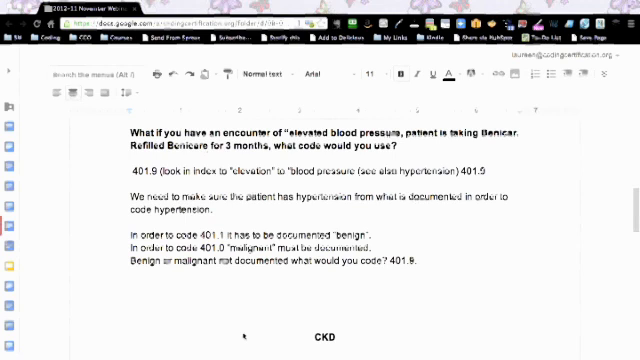
scroll(down, 3)
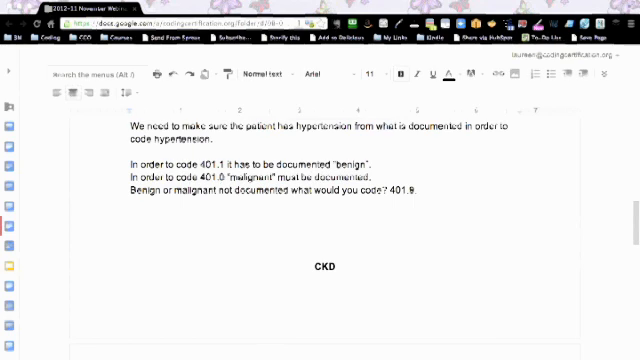
scroll(down, 3)
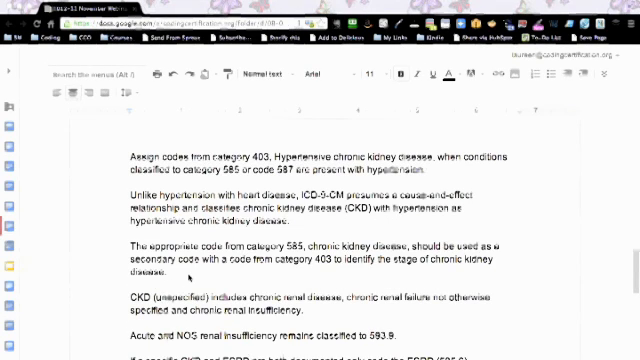
scroll(down, 3)
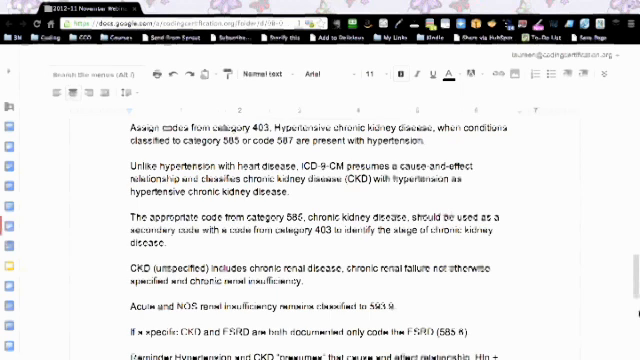
scroll(down, 3)
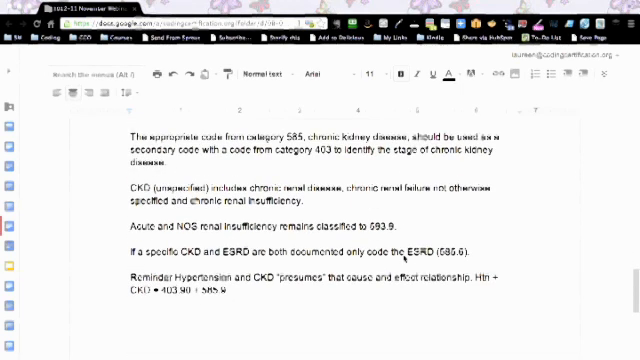